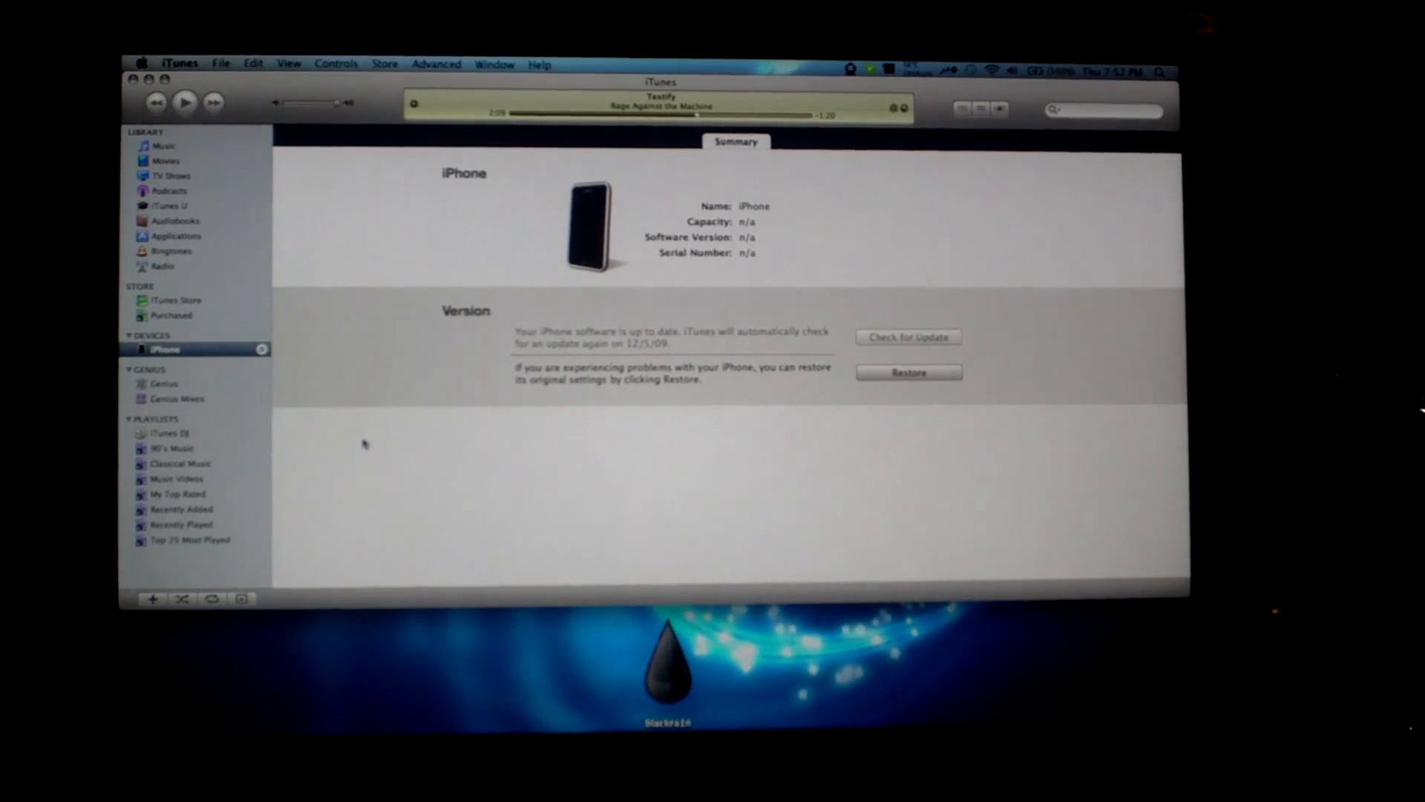
mouse_move(650, 264)
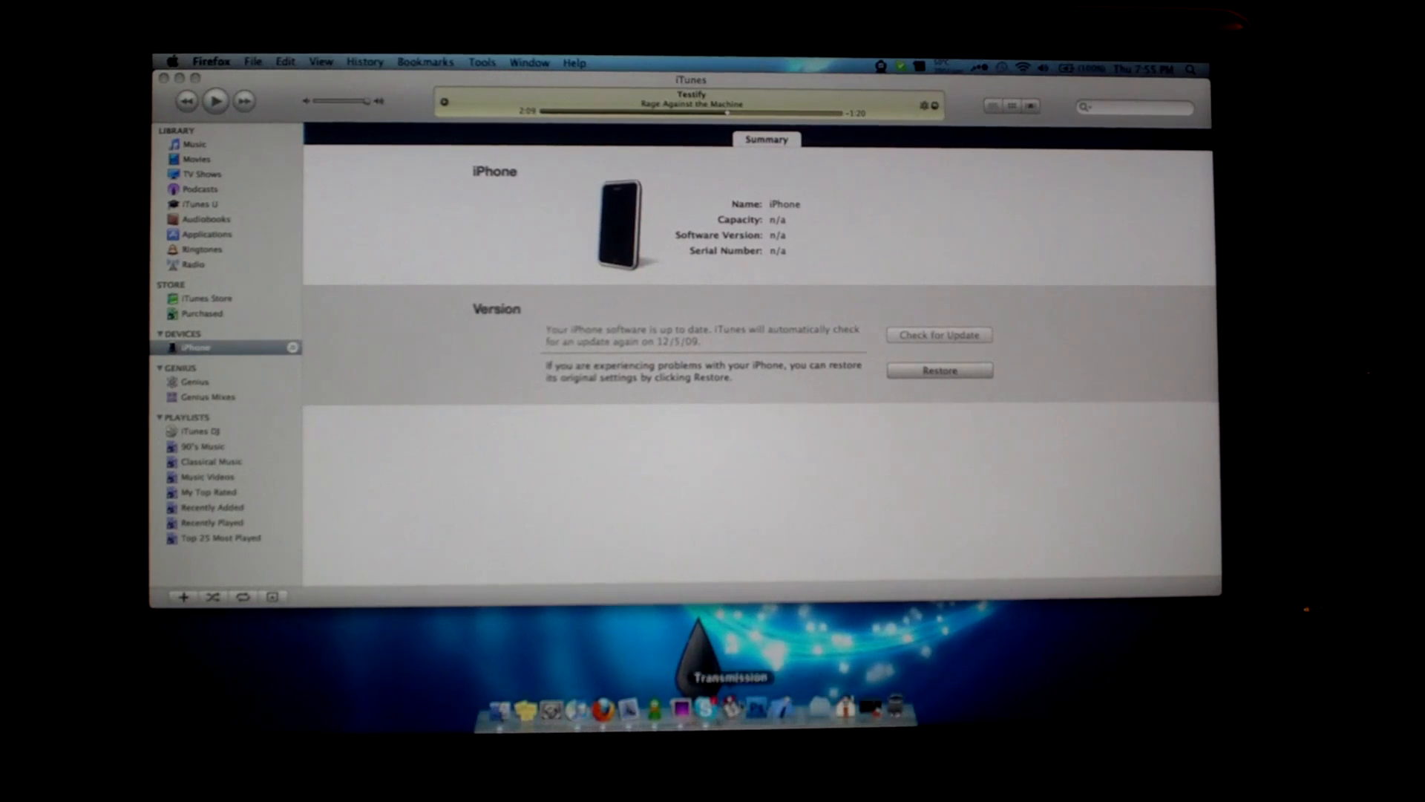
mouse_move(705, 705)
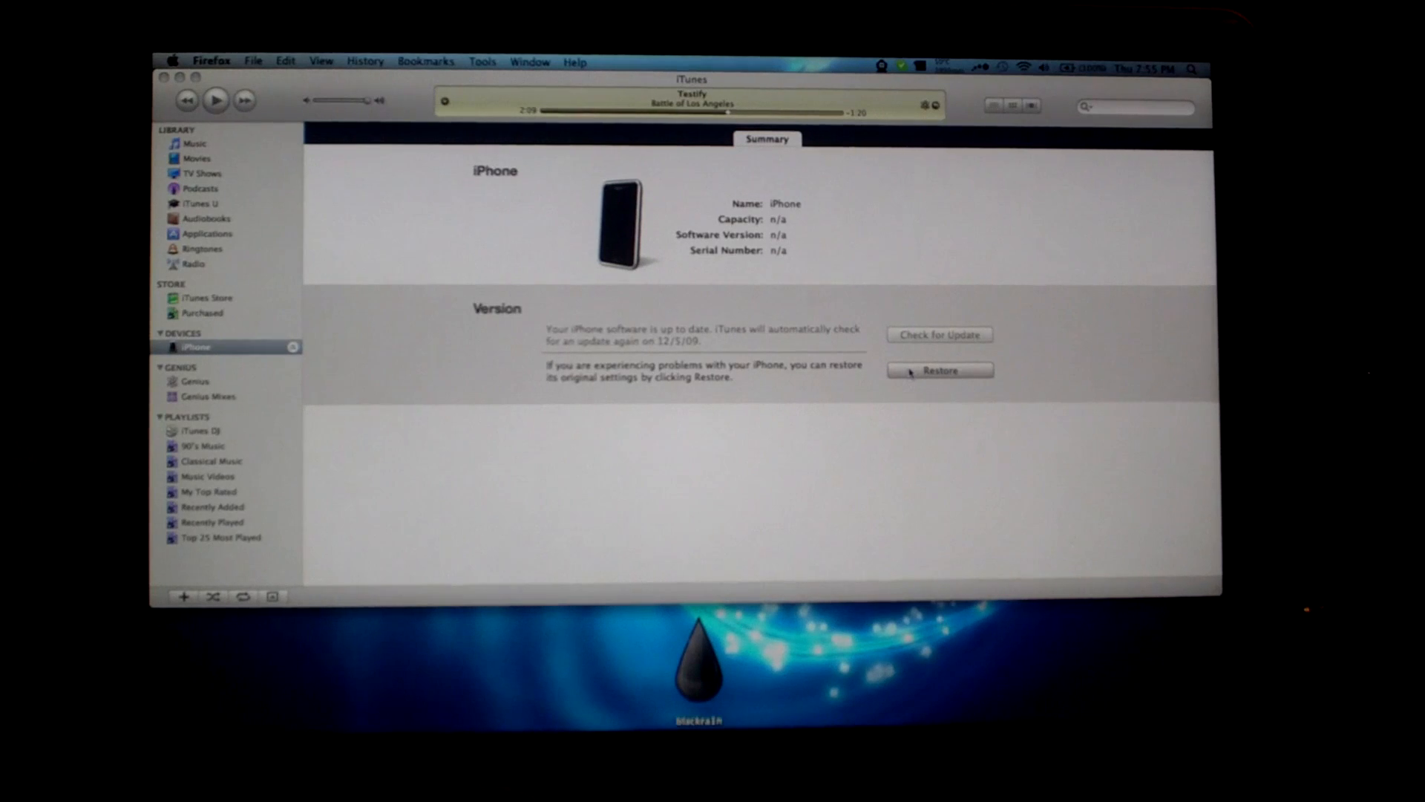
Option-click Restore and choose iPhone1,2_3.1.2_7D11_Restore.ipsw from the Desktop.
left_click(939, 371)
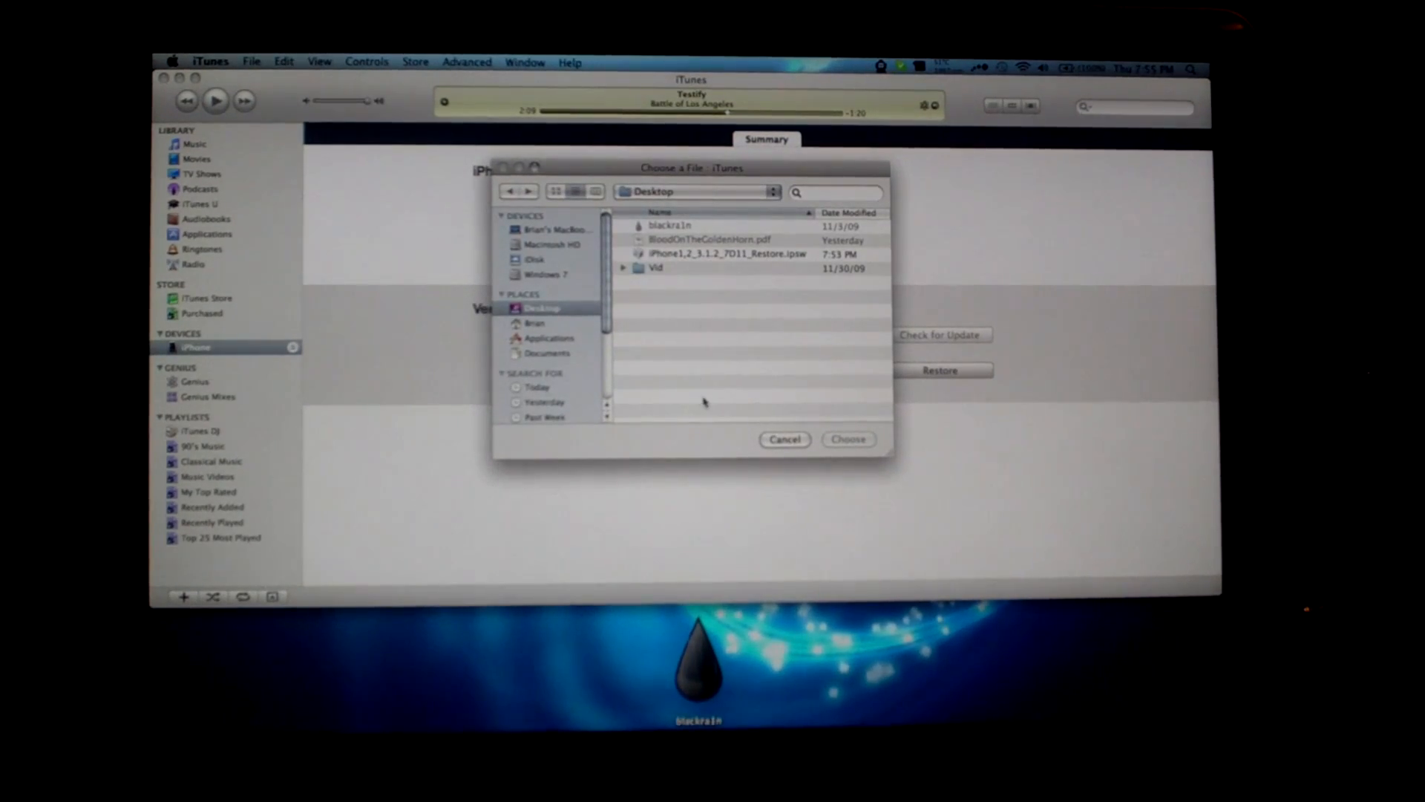
left_click(718, 254)
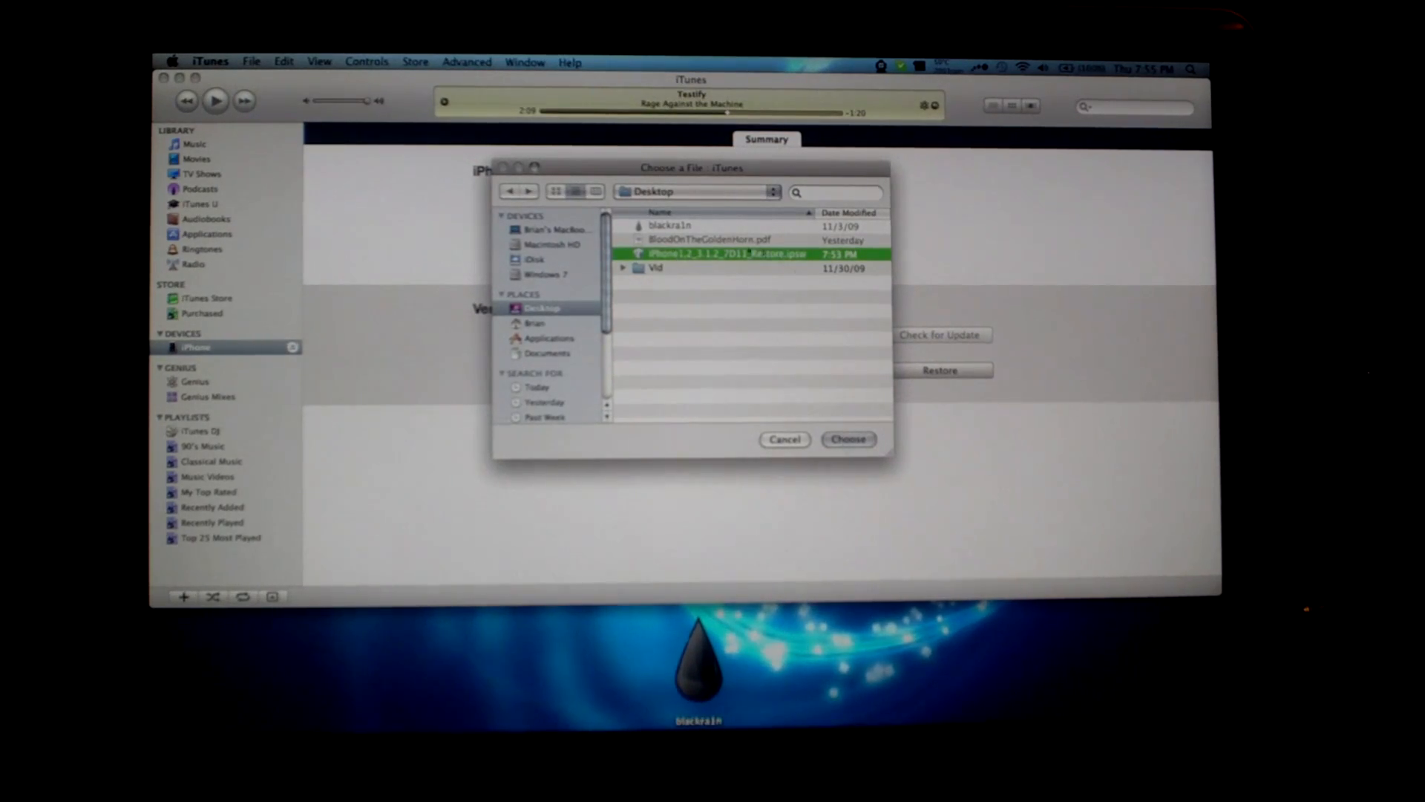
left_click(847, 439)
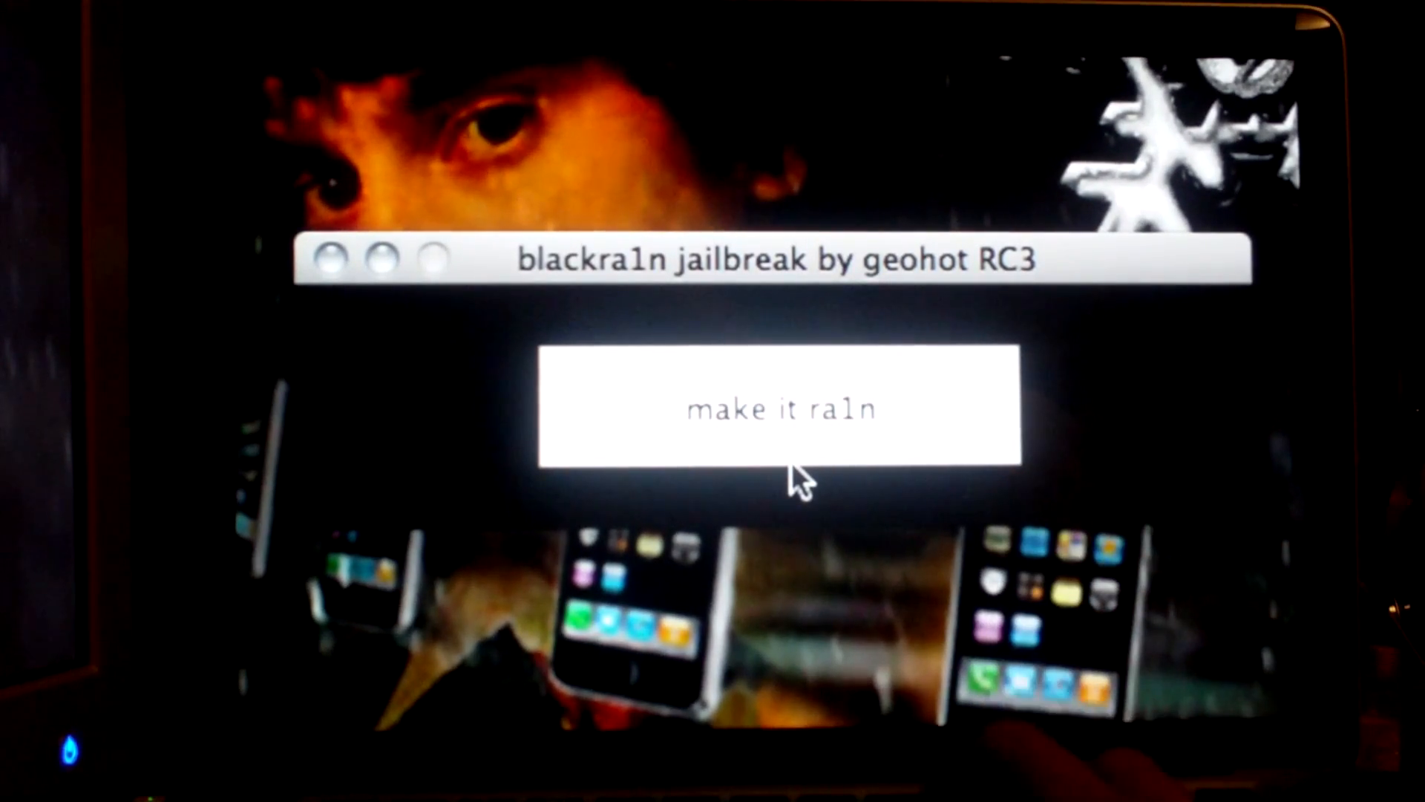
left_click(779, 408)
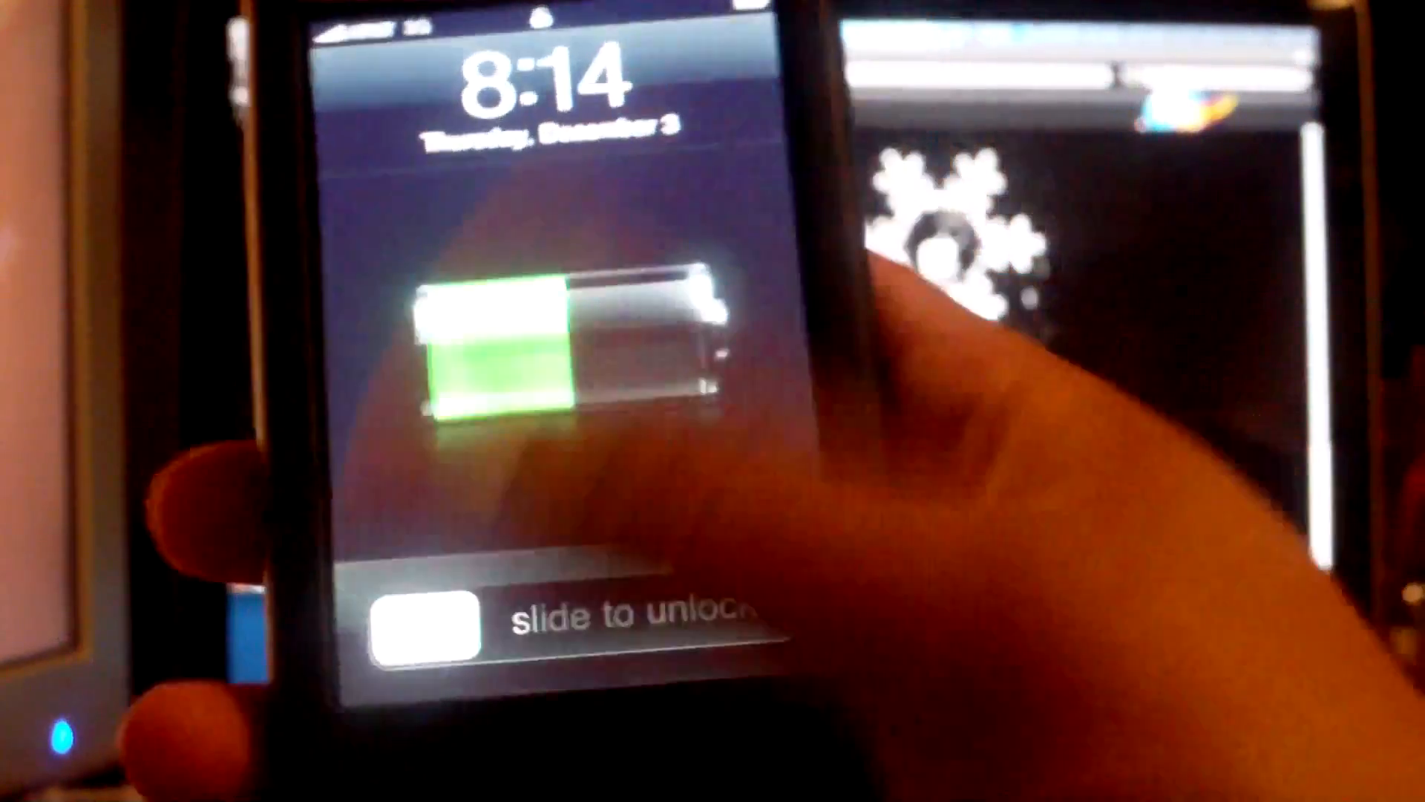
Swipe 'slide to unlock' on the restarted iPhone's lock screen.
left_click_drag(427, 628, 745, 627)
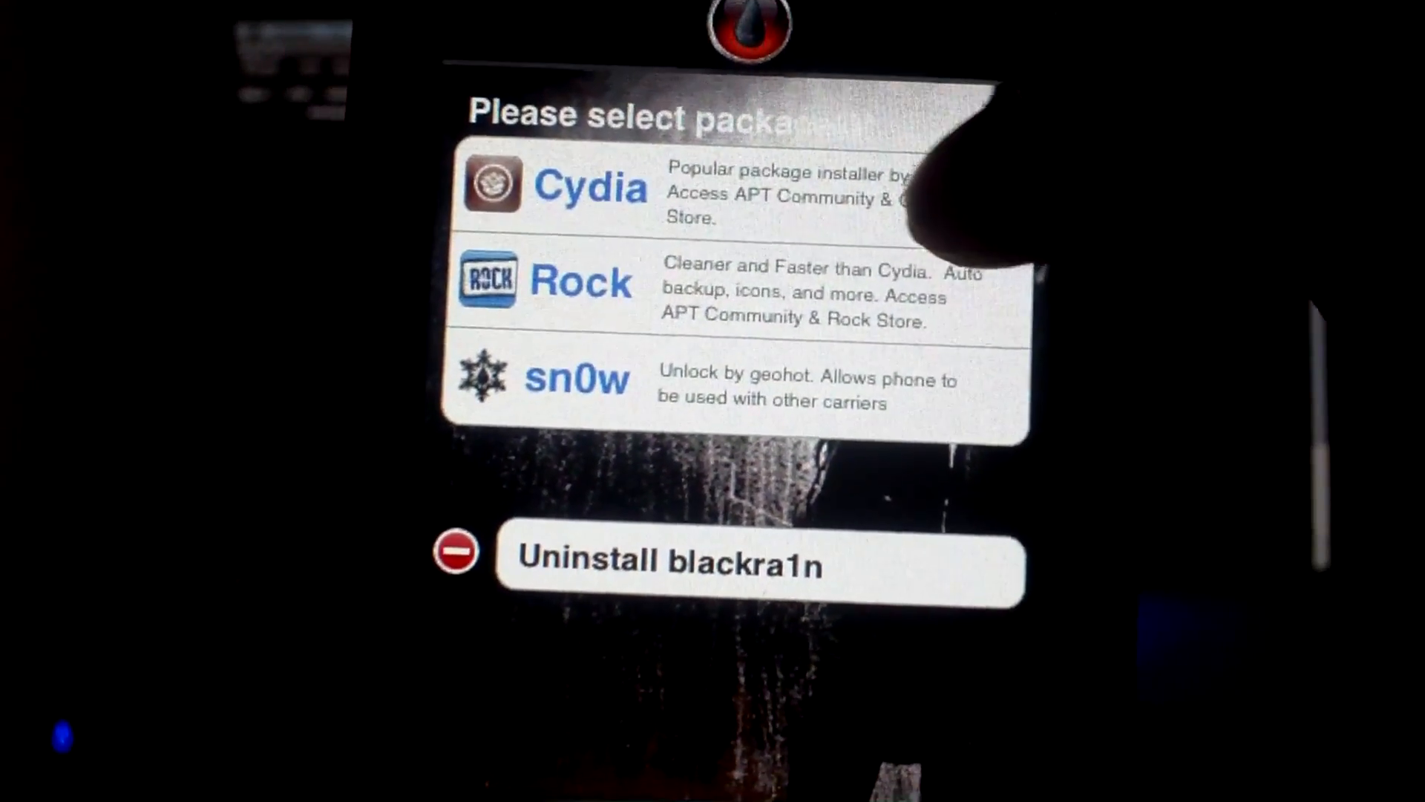
Select Cydia from blackra1n's package list (Cydia, Rock, sn0w) to install it.
left_click(591, 191)
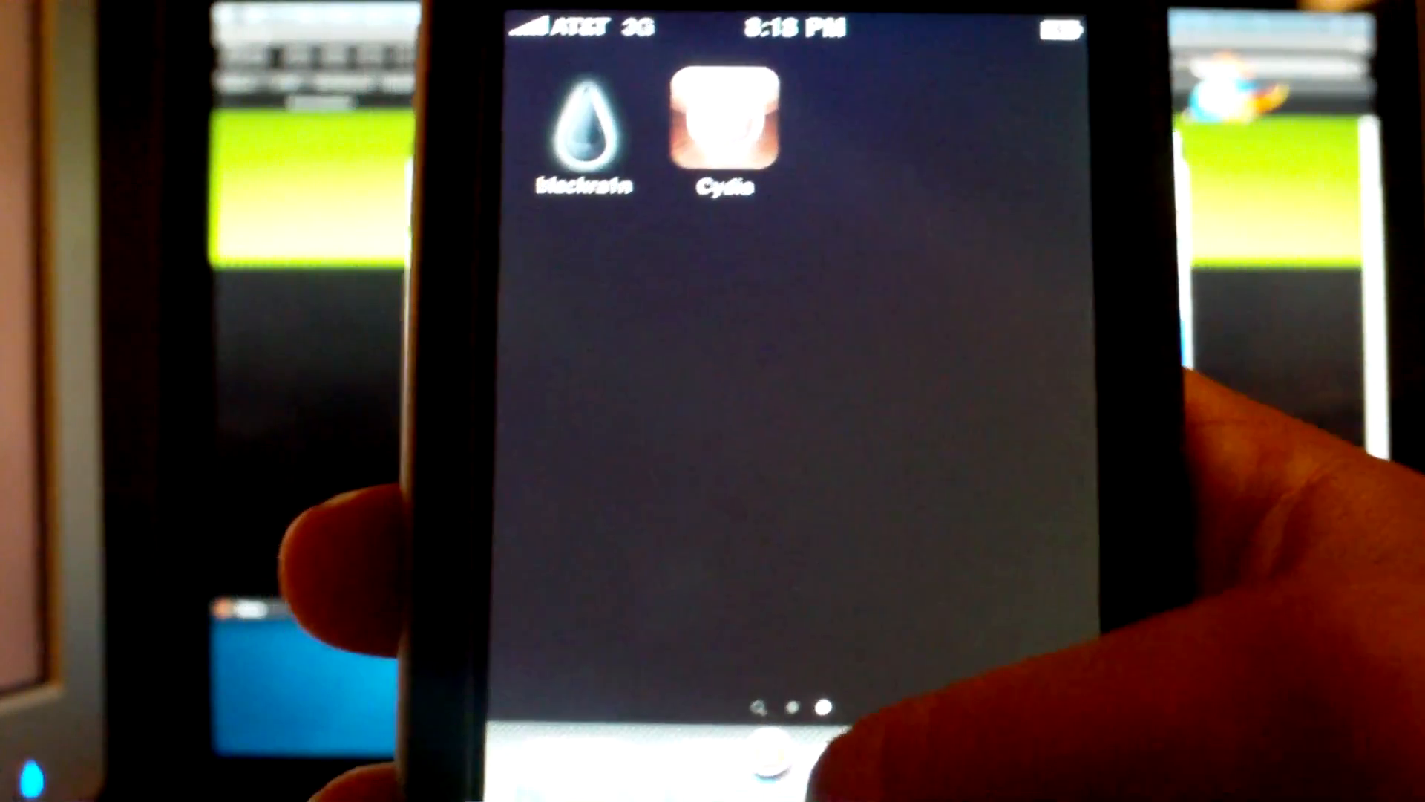
Launch Cydia from the home screen and let it reorganize.
left_click(721, 123)
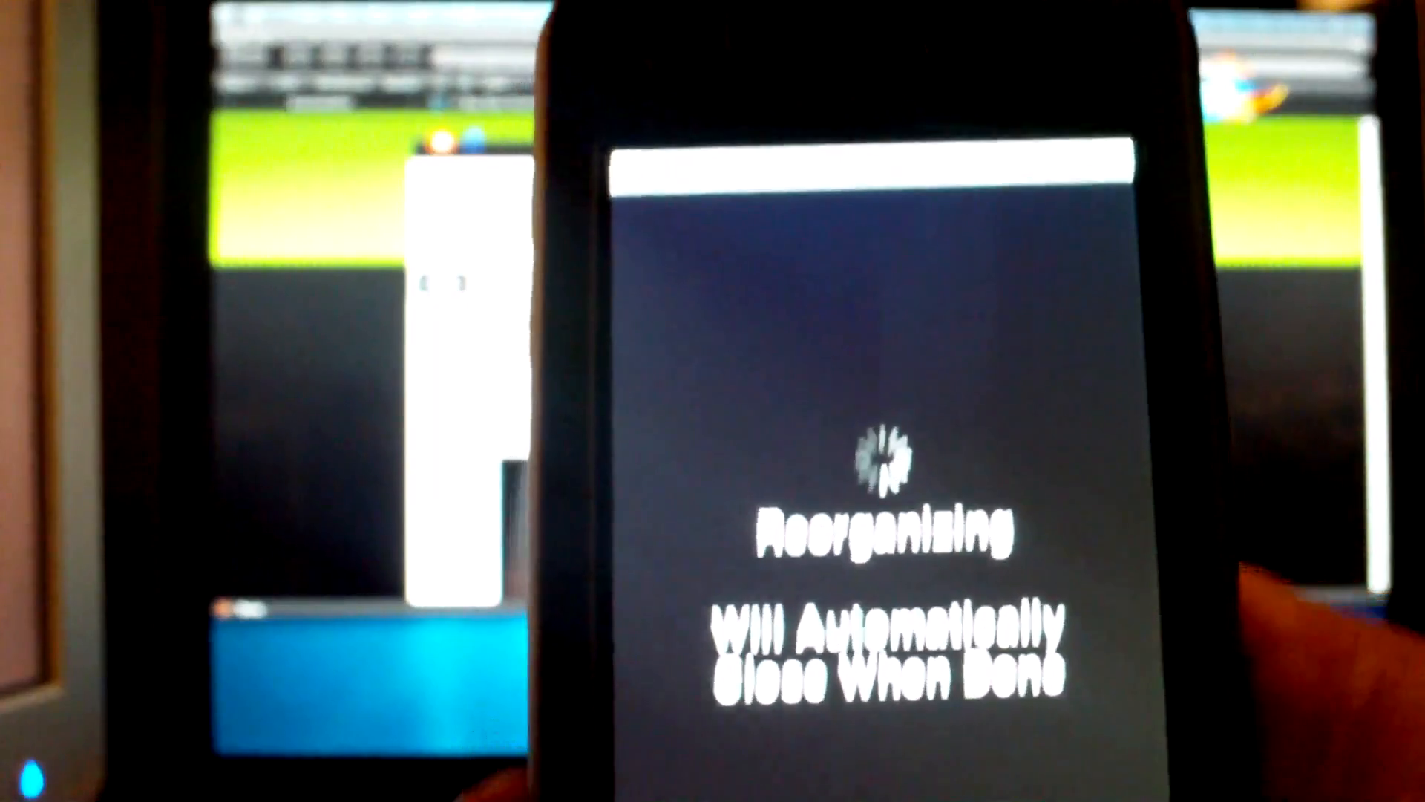